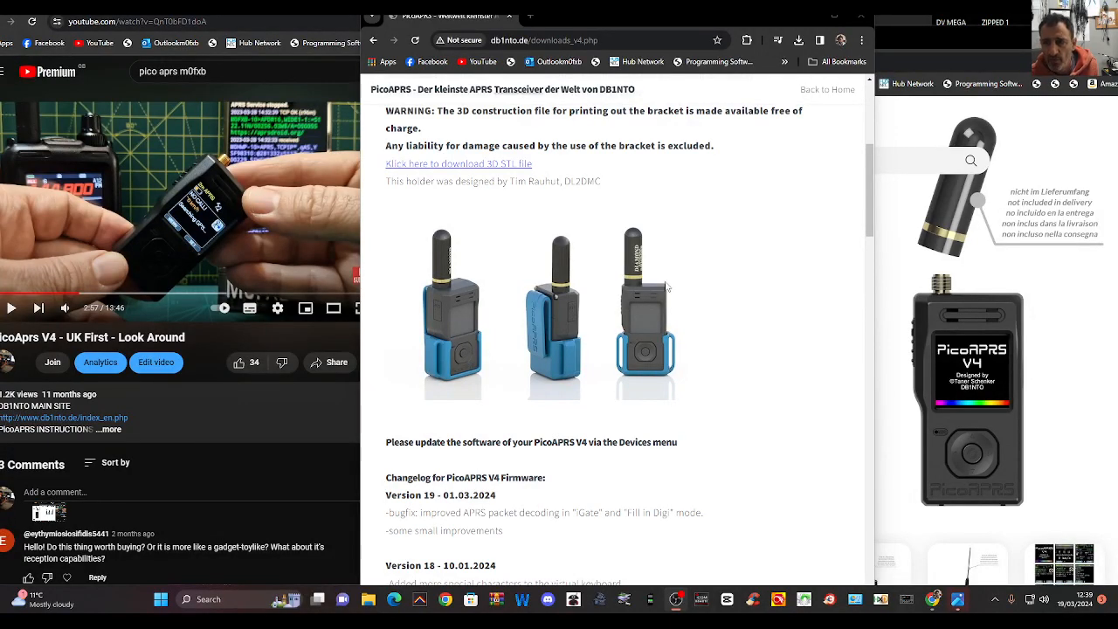
pyautogui.moveTo(615, 199)
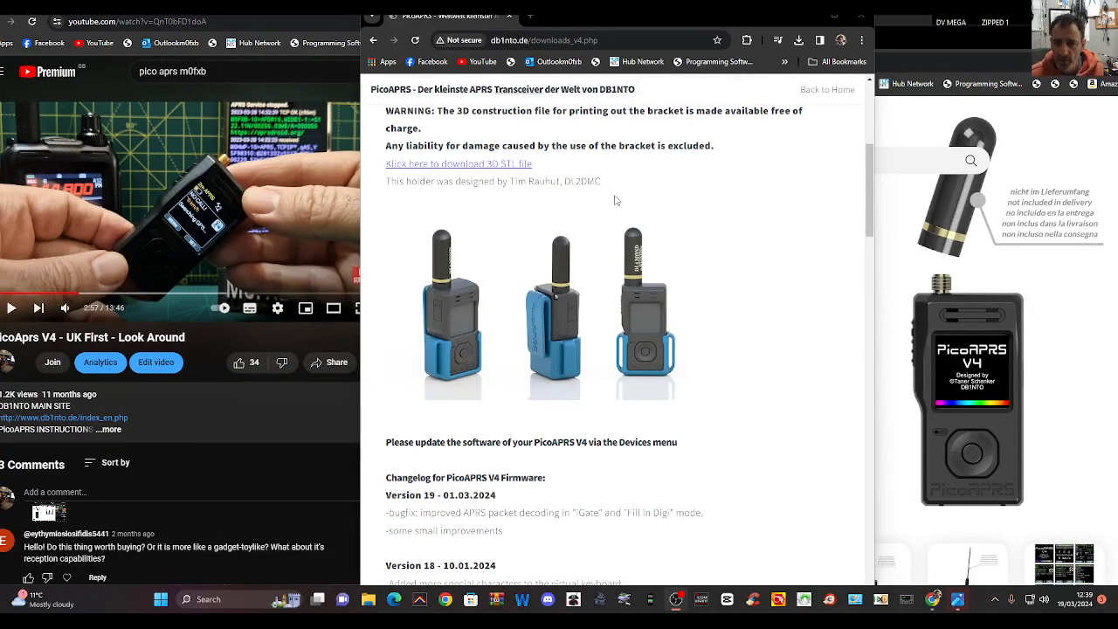
pyautogui.moveTo(734, 26)
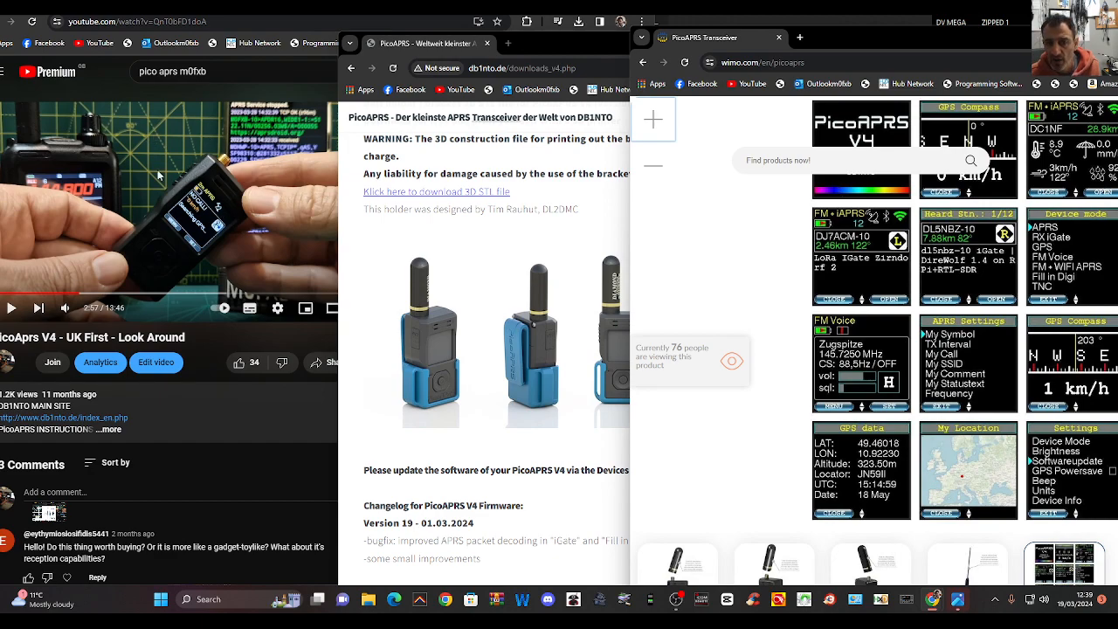
pyautogui.moveTo(145, 164)
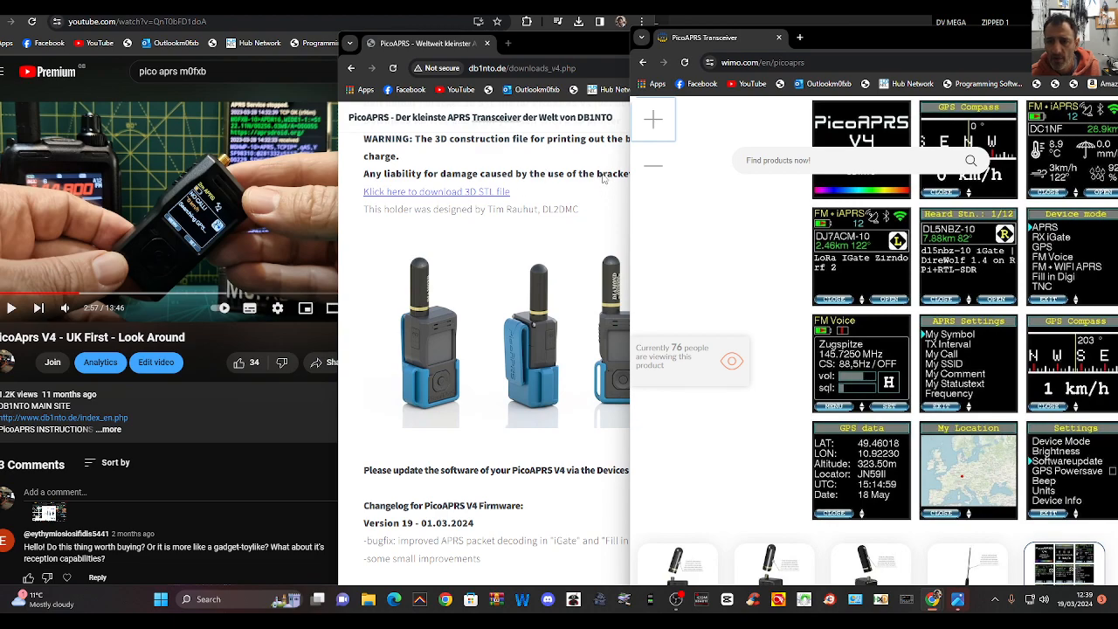
pyautogui.moveTo(601, 183)
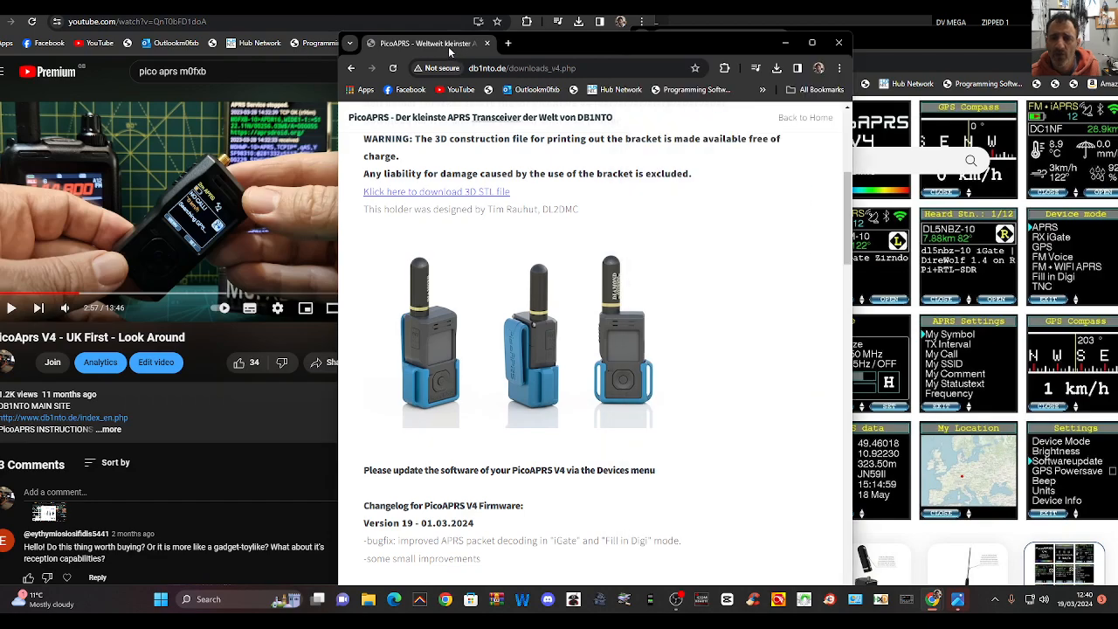
pyautogui.moveTo(548, 194)
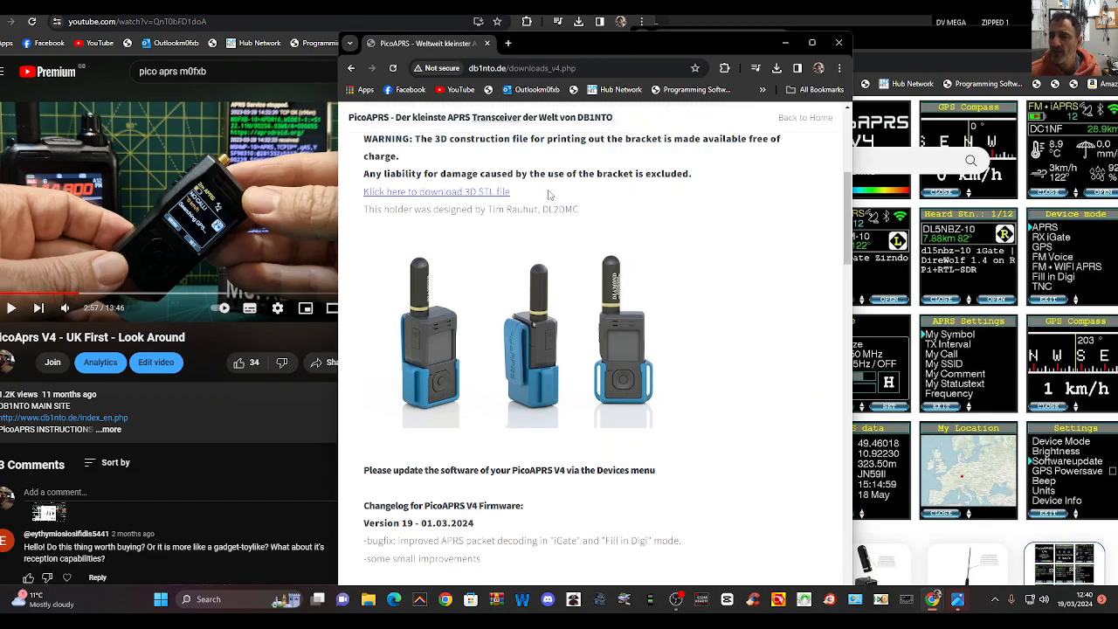
pyautogui.moveTo(686, 209)
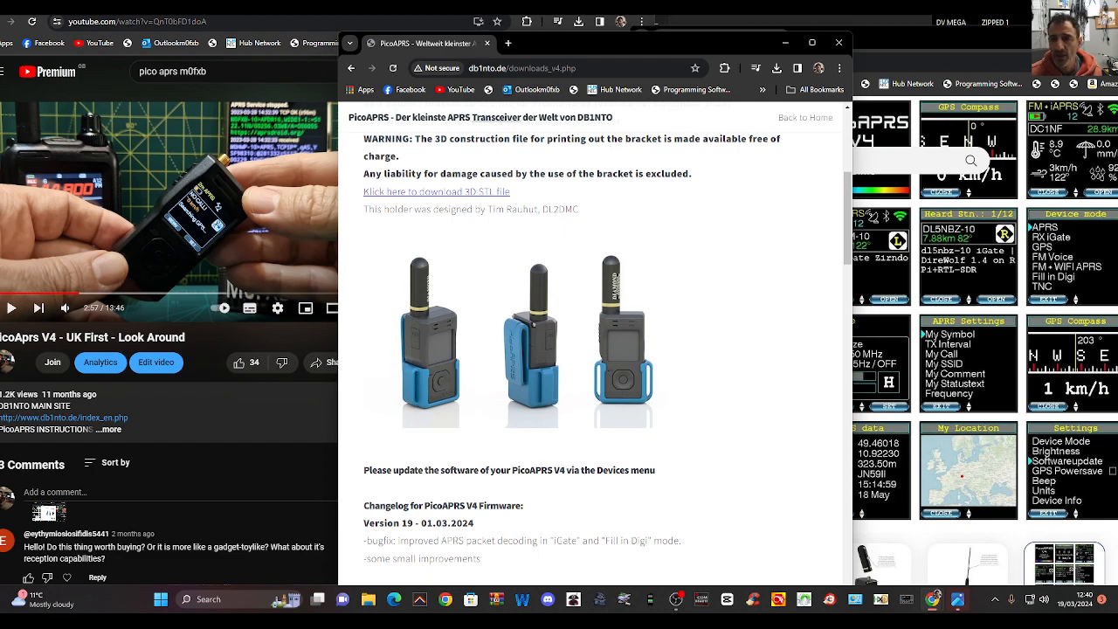
# Bring the STLFinder window with the PicoAPRS belt holder results to the front.
pyautogui.click(437, 190)
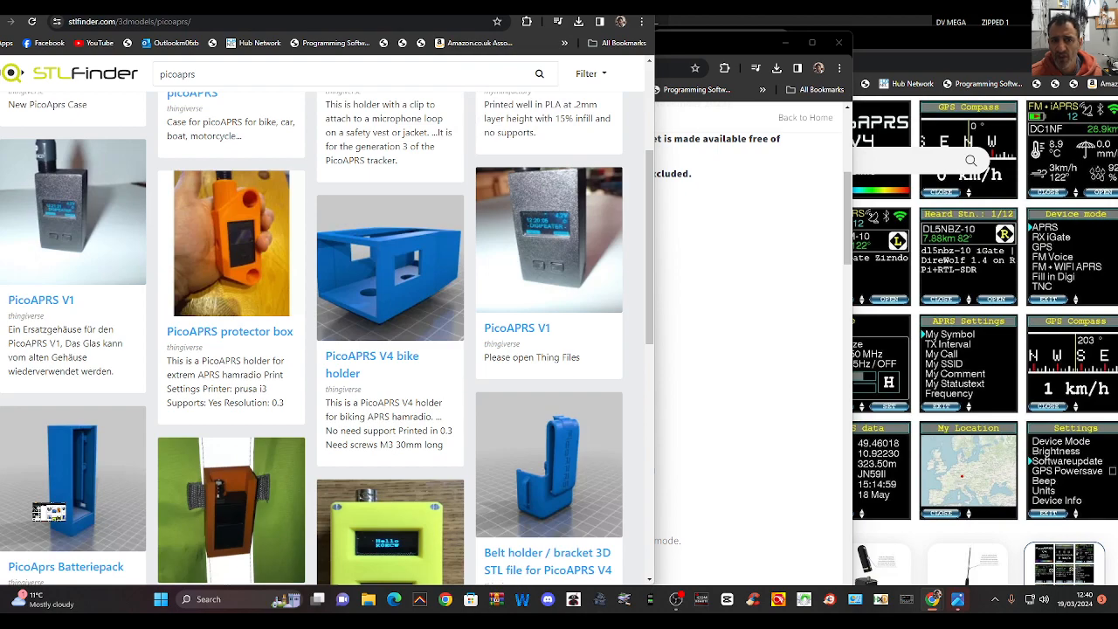
pyautogui.moveTo(393, 165)
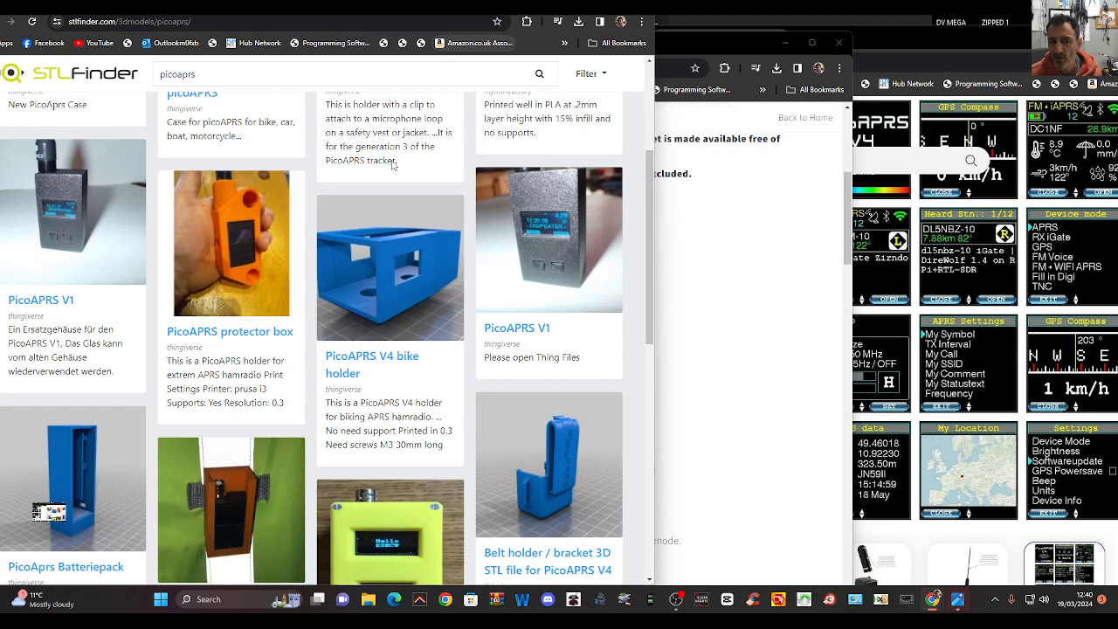
pyautogui.moveTo(655, 425)
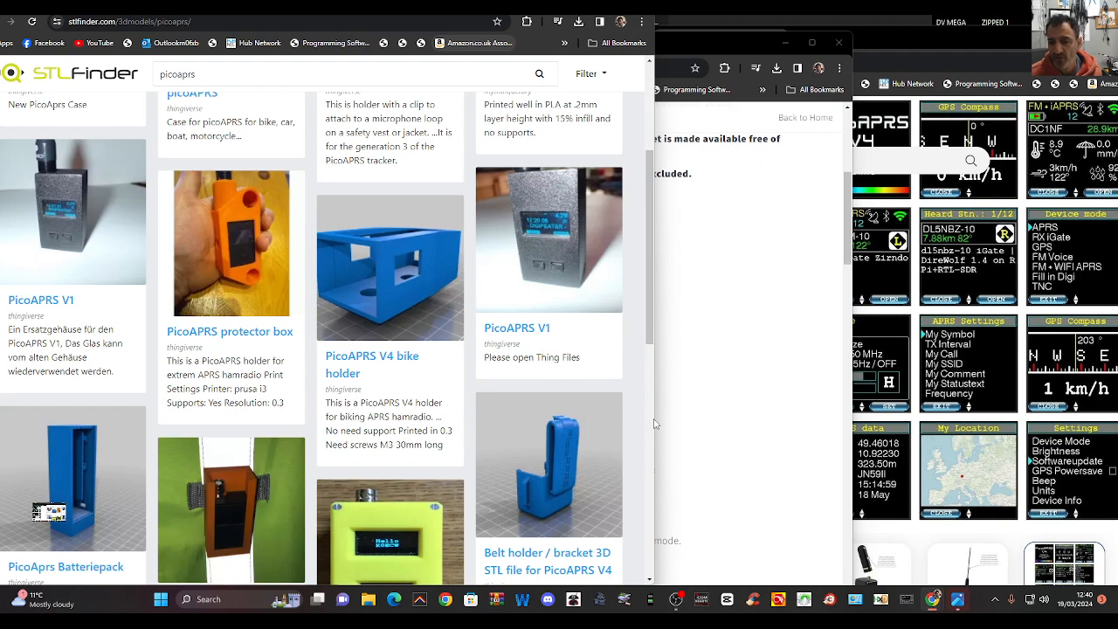